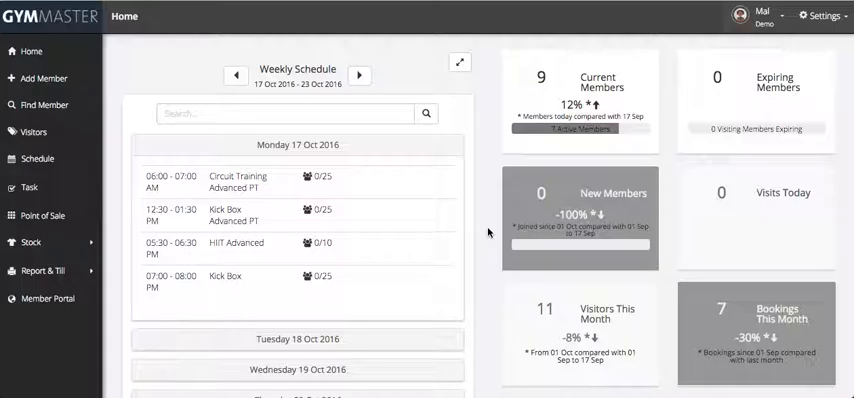
mouse_move(678, 100)
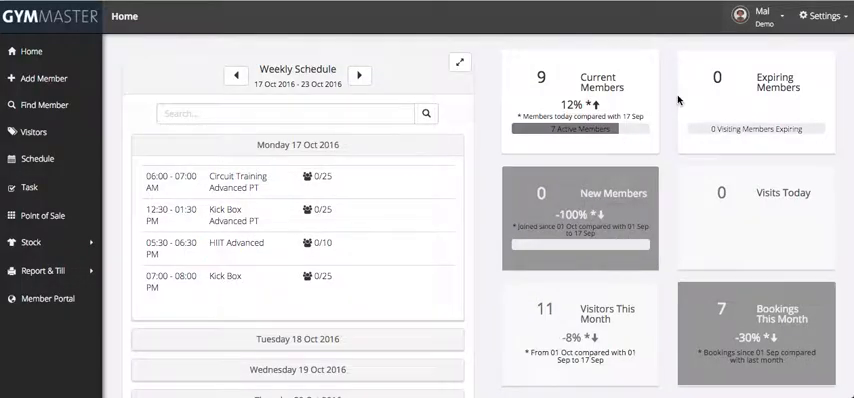
- Show the Service Configuration list of booking services and their prices
left_click(820, 20)
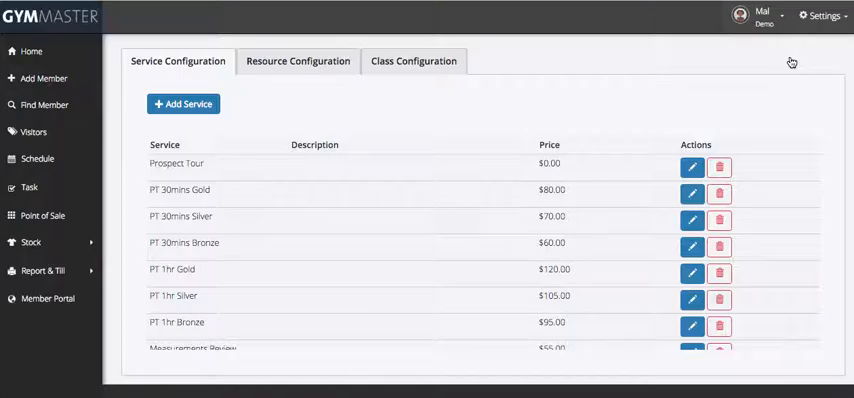
mouse_move(320, 64)
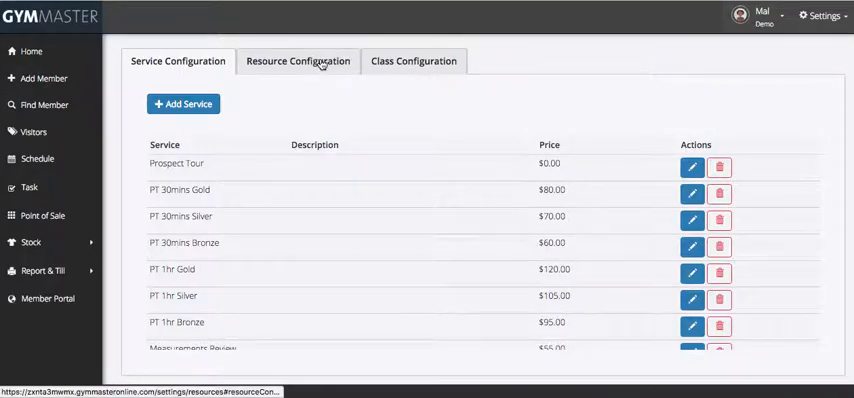
- Browse the Resource Configuration list, then switch to Class Configuration showing class capacities
left_click(296, 60)
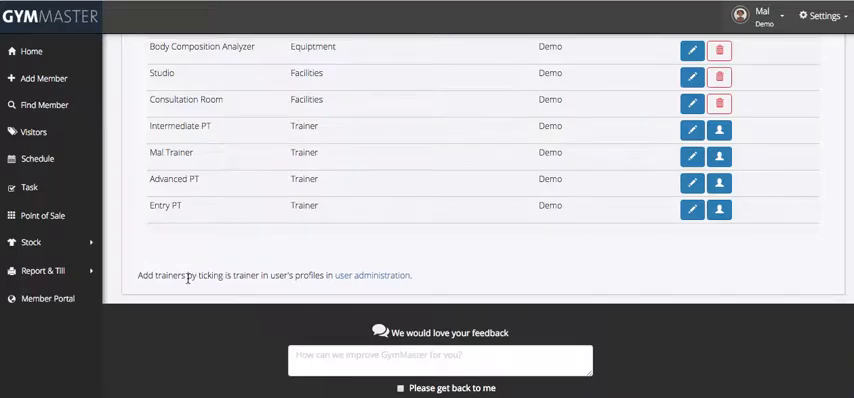
mouse_move(380, 276)
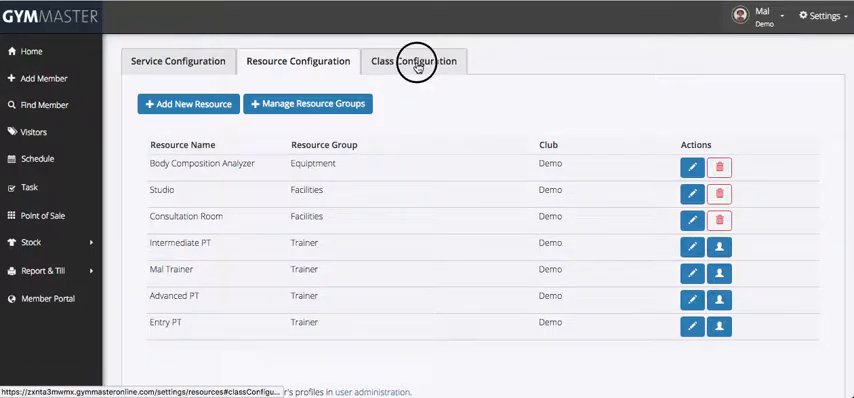
left_click(408, 60)
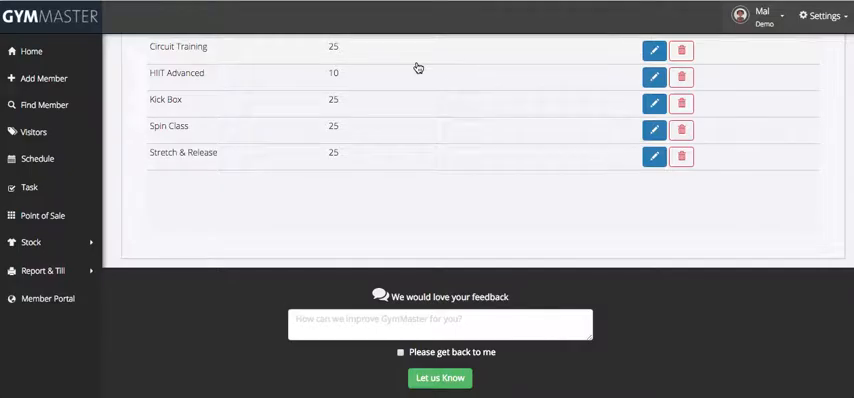
mouse_move(654, 50)
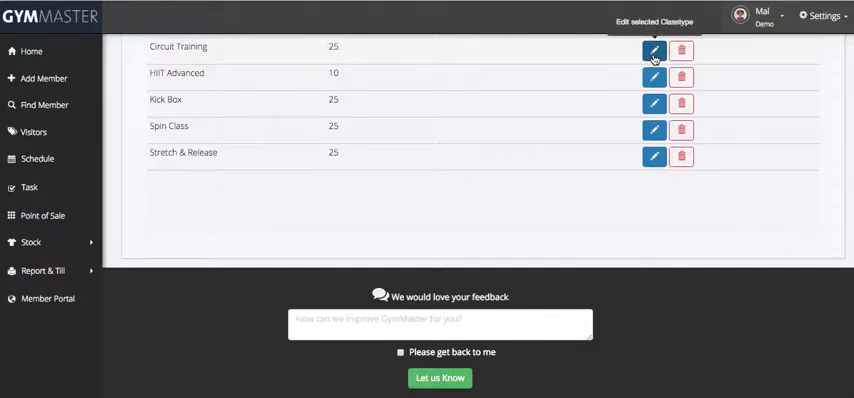
- Edit Circuit Training and review its settings: online and multiple booking on, capacity 25, price $10
left_click(654, 50)
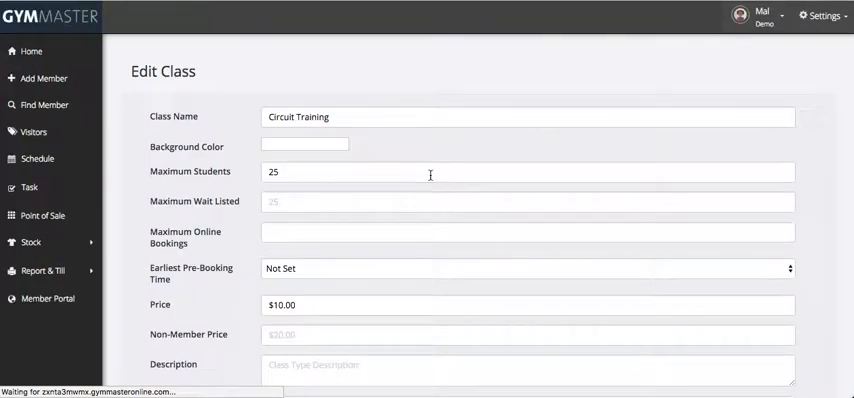
left_click(304, 144)
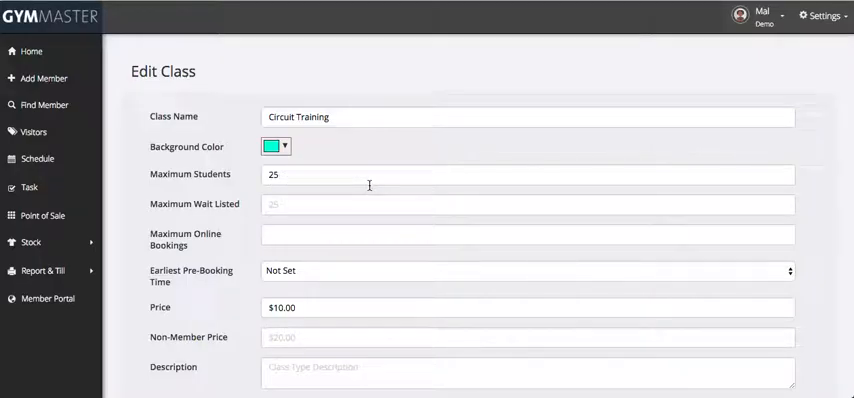
scroll("down", 3)
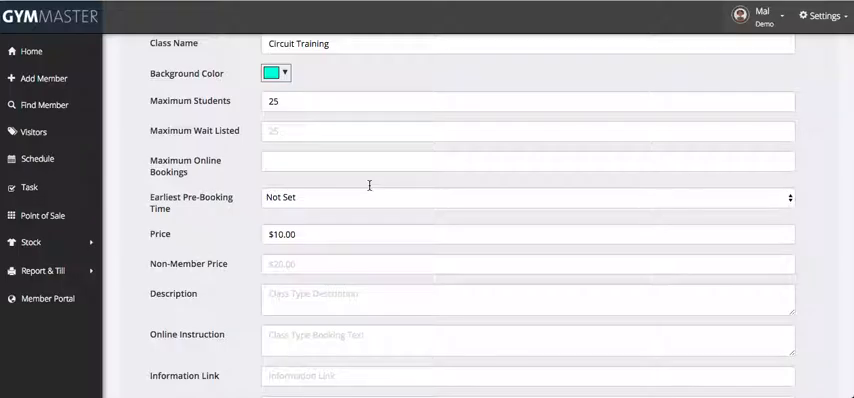
scroll("down", 3)
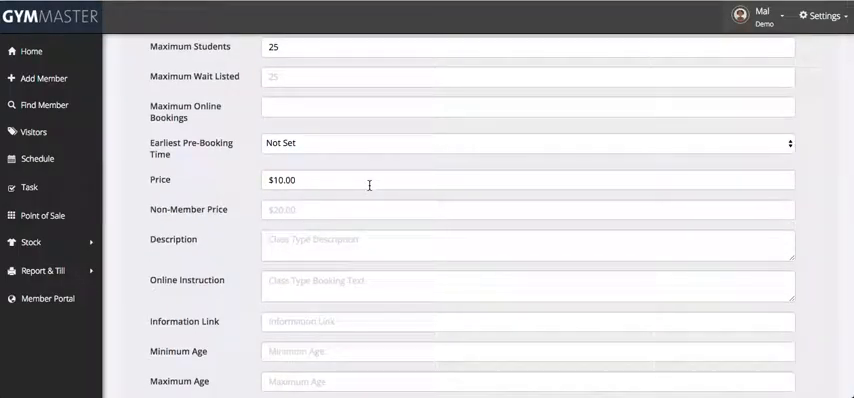
scroll("down", 3)
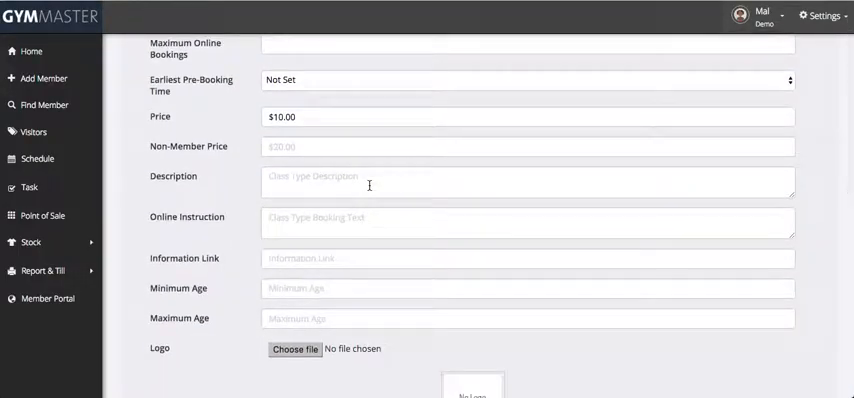
scroll("down", 3)
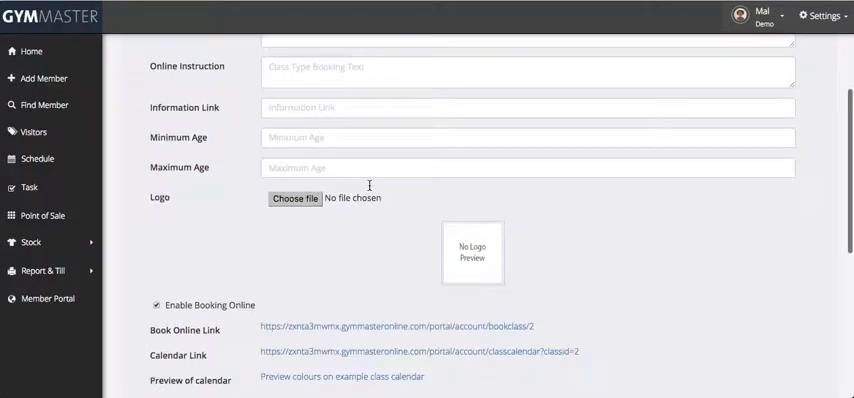
scroll("down", 3)
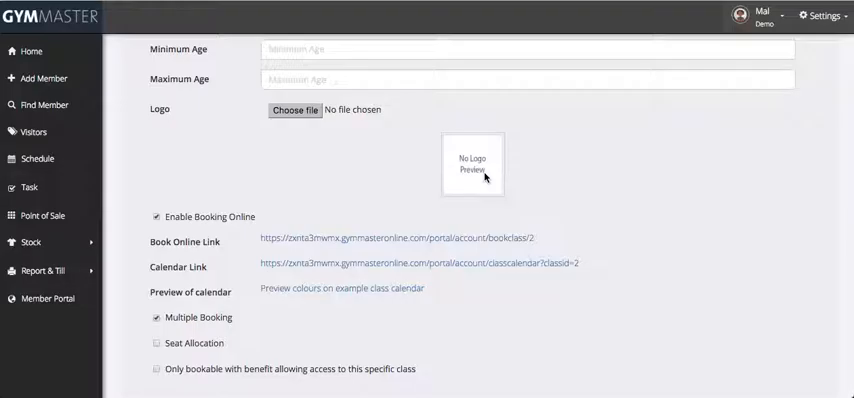
scroll("down", 3)
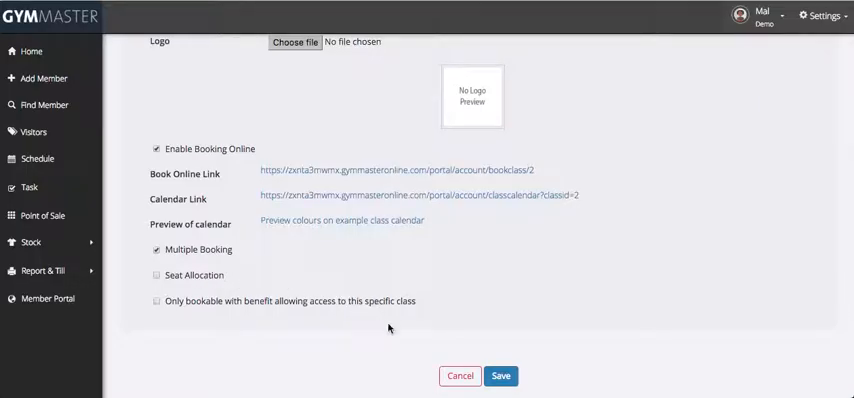
- Cancel the Edit Class form, returning to the services list with PT session prices
left_click(460, 376)
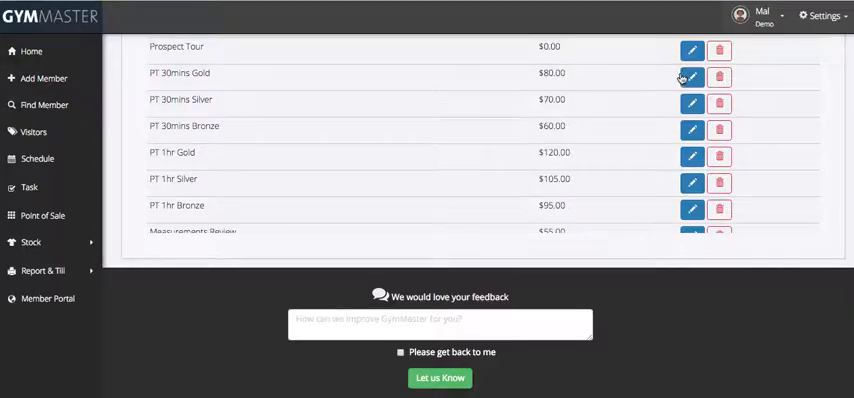
mouse_move(690, 76)
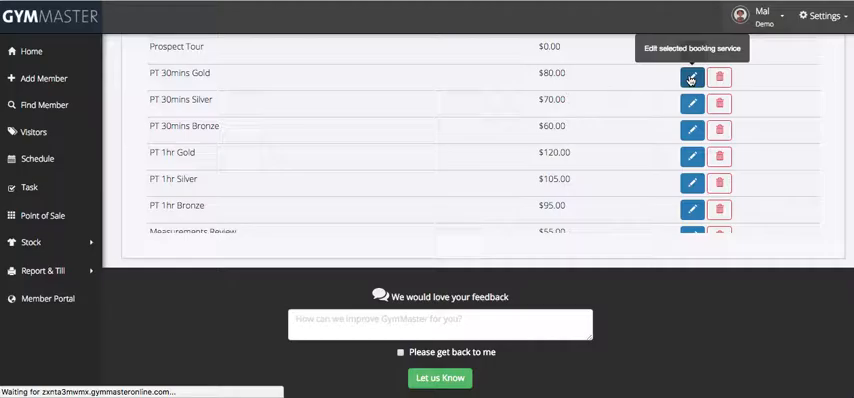
left_click(692, 76)
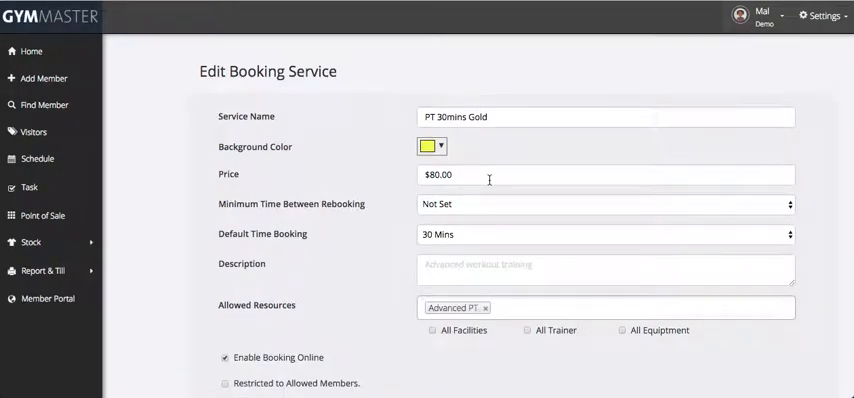
scroll("down", 3)
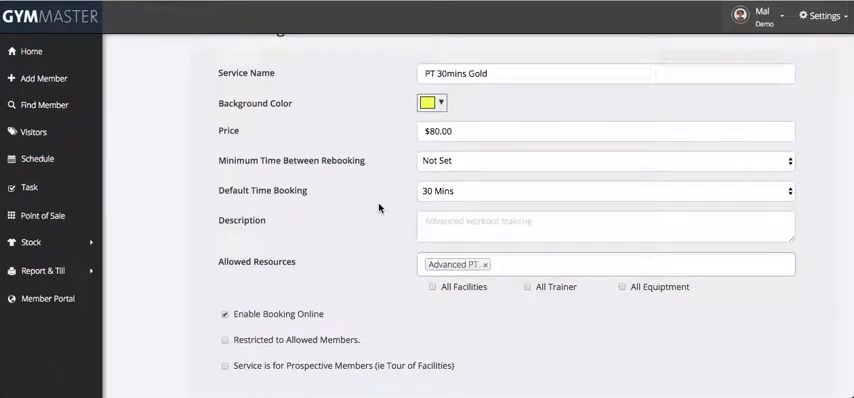
scroll("down", 3)
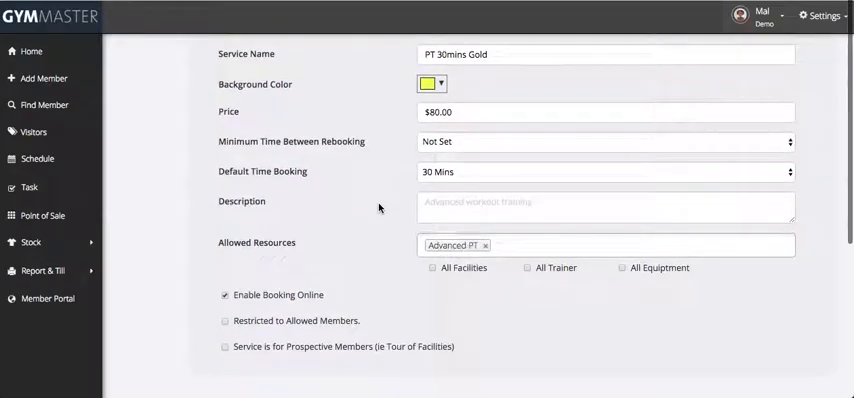
scroll("down", 3)
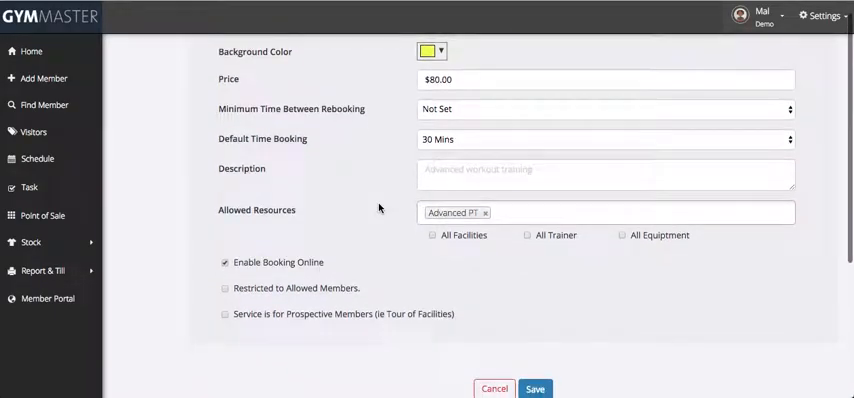
scroll("down", 3)
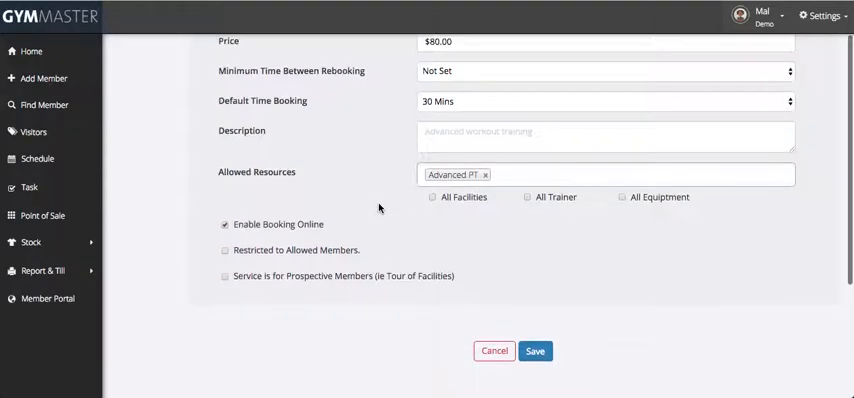
left_click(610, 172)
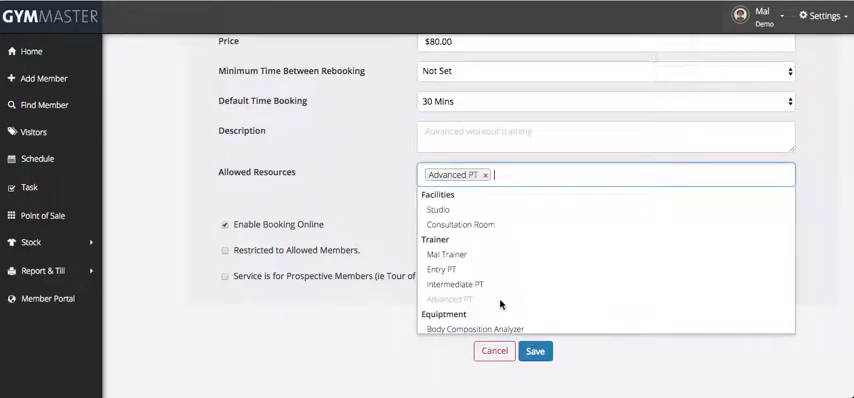
mouse_move(488, 274)
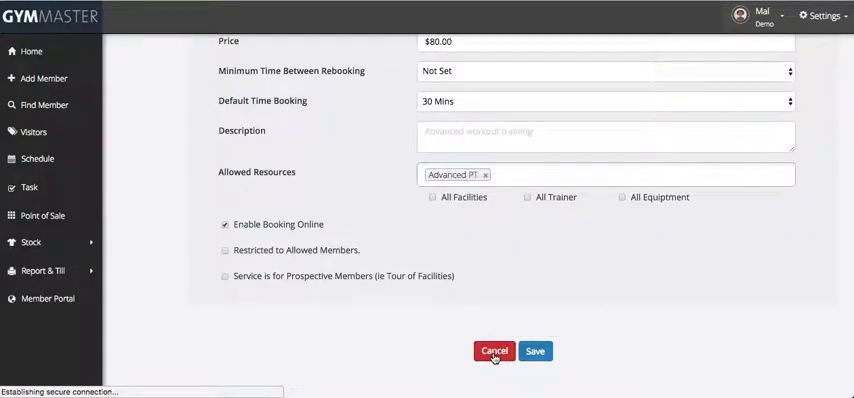
left_click(492, 352)
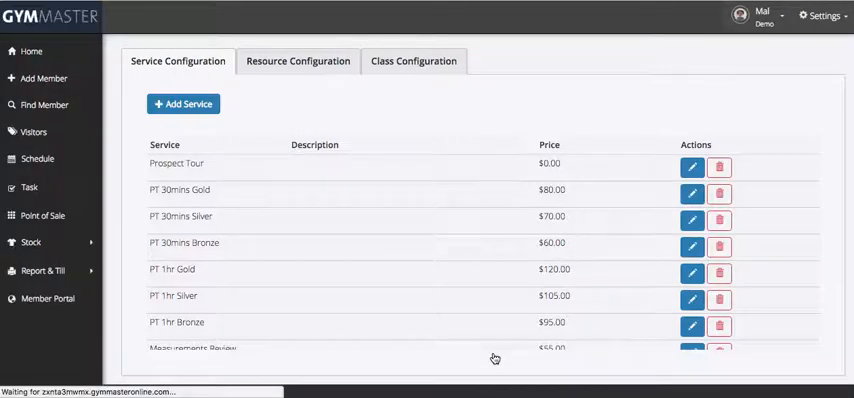